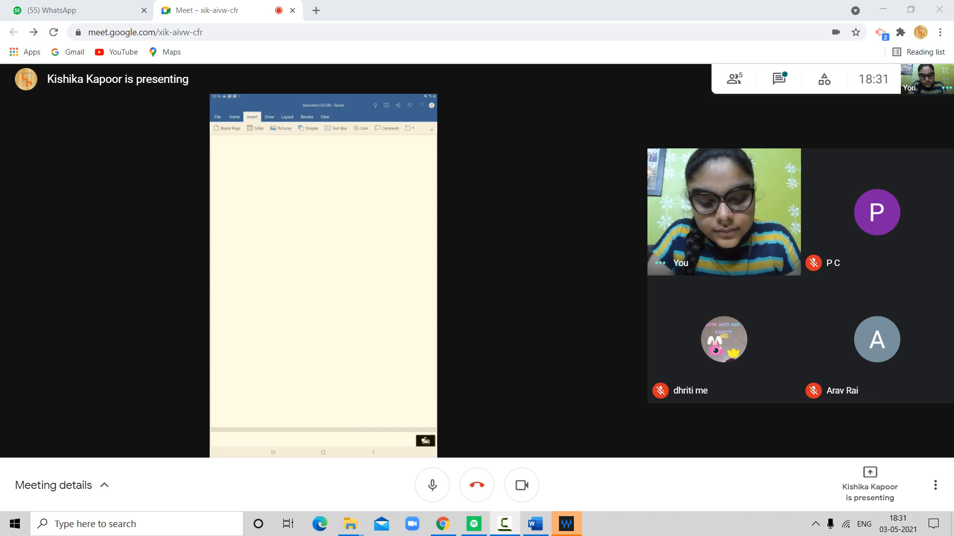
Step: Focus the presented page while the Verbs diagram with er, ir and re branches is drawn
{"action": "left_click", "coordinate": [269, 116]}
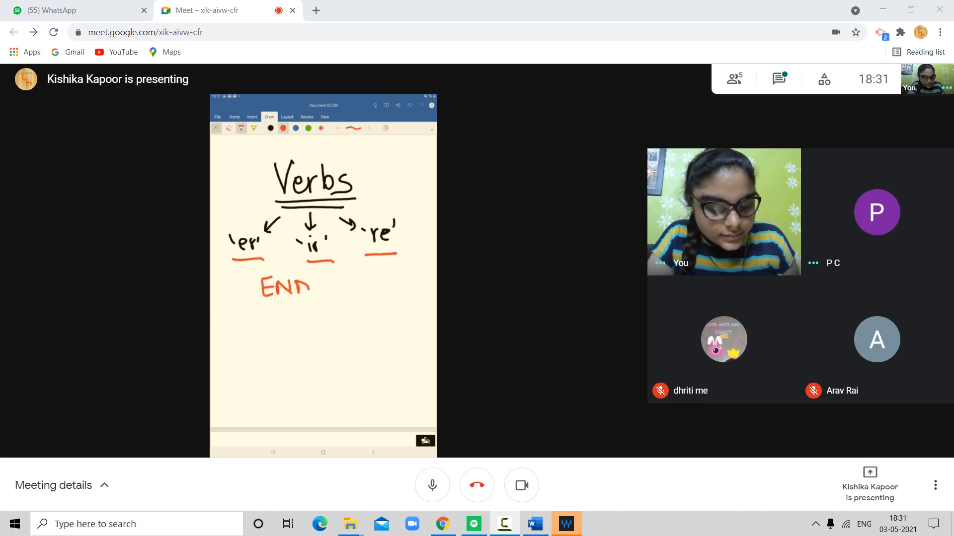
Step: Enter 'ING' and scroll down to follow the ENDINGS heading and er-verb examples
{"action": "type", "text": "INGS"}
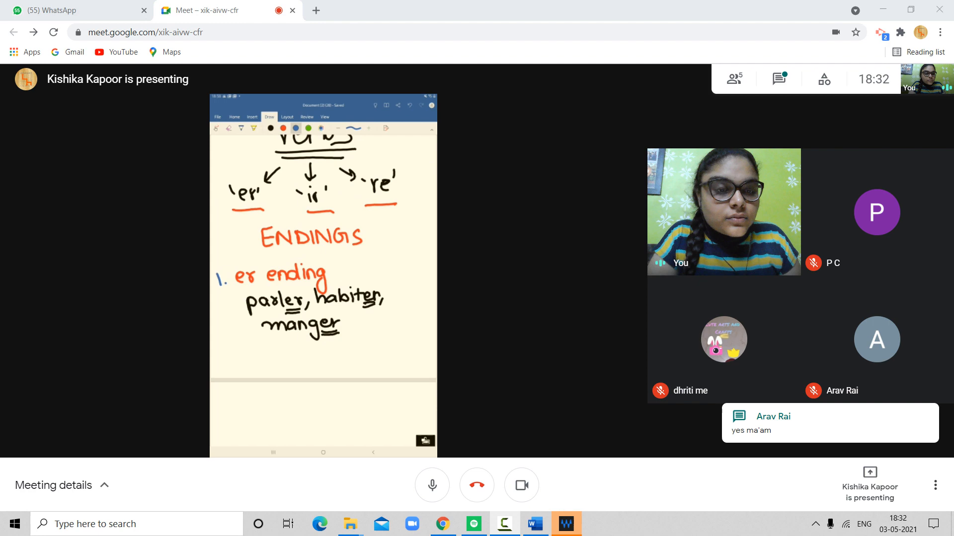
{"action": "scroll", "scroll_direction": "down", "scroll_amount": 3}
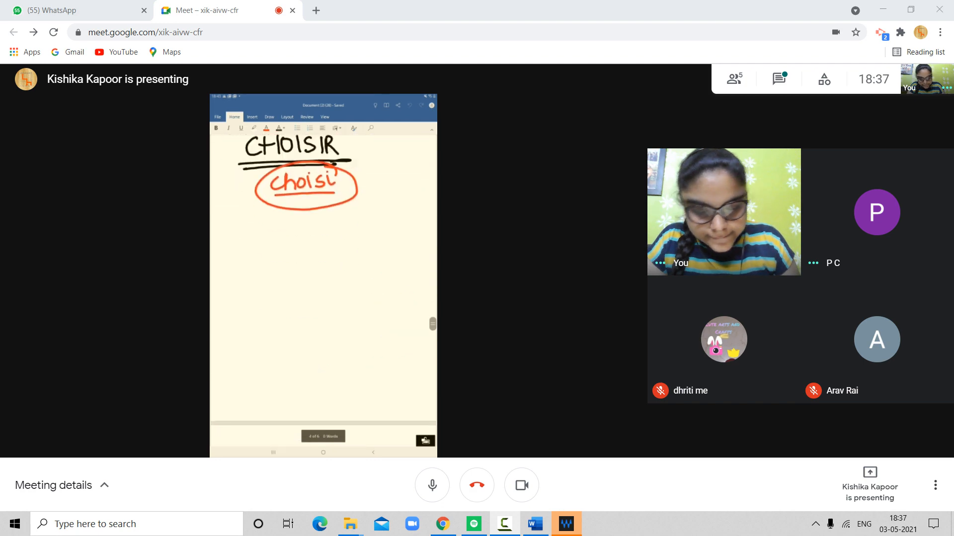
Step: Click the shared page once CHOISIR is written with choisi circled in red
{"action": "left_click", "coordinate": [269, 116]}
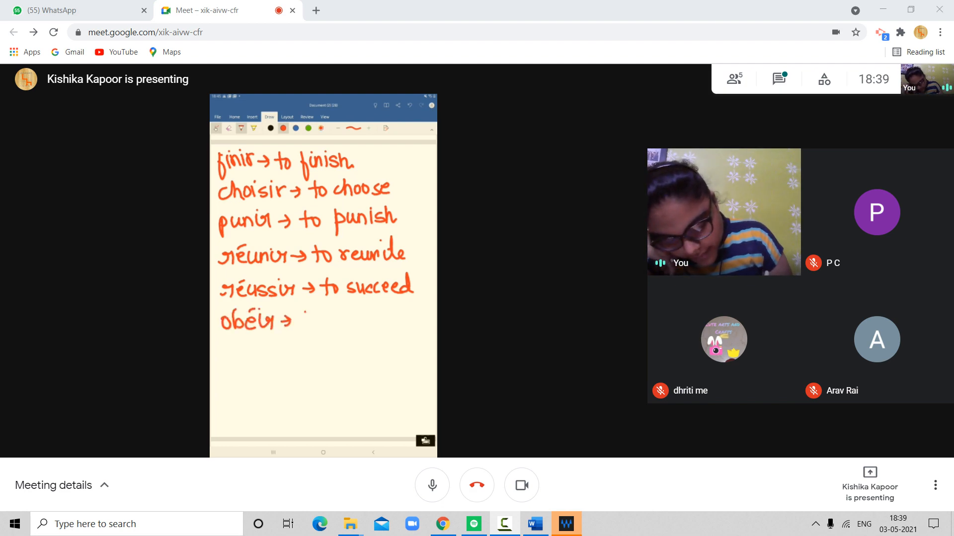
Step: Type 'to obe' while the orange -ir verb meanings list reaches obéir
{"action": "type", "text": "to obey"}
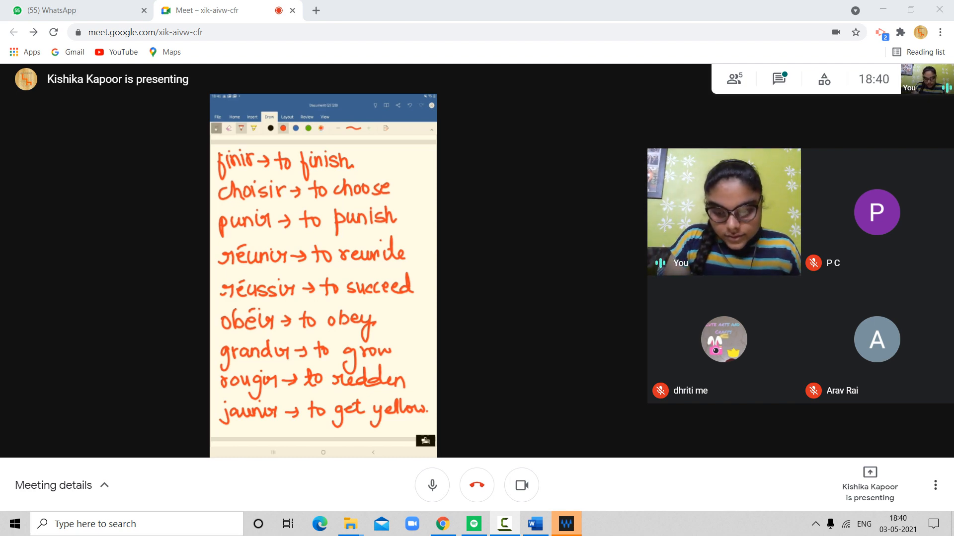
Step: Scroll down below the jaunir entry to the space for 'remplir → to fill'
{"action": "scroll", "scroll_direction": "down", "scroll_amount": 3}
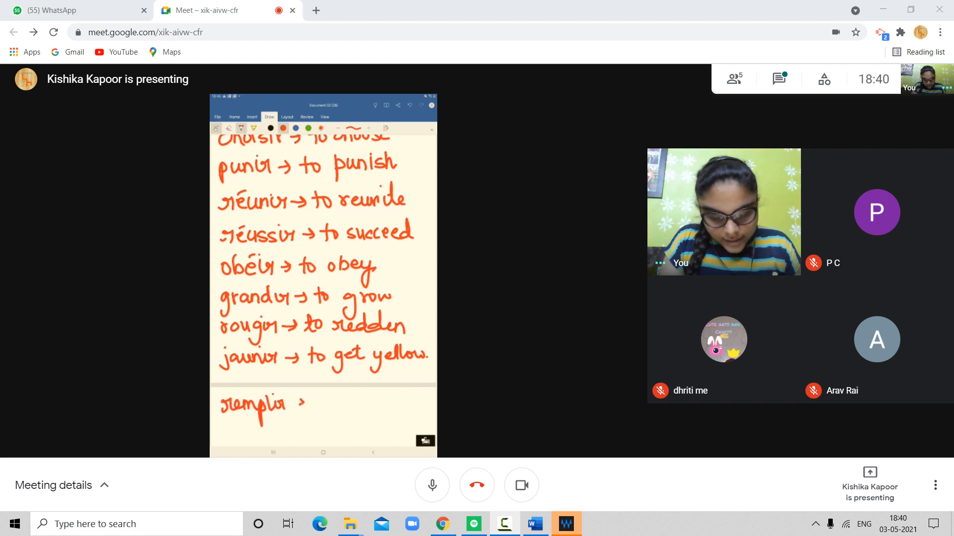
{"action": "mouse_move", "coordinate": [335, 405]}
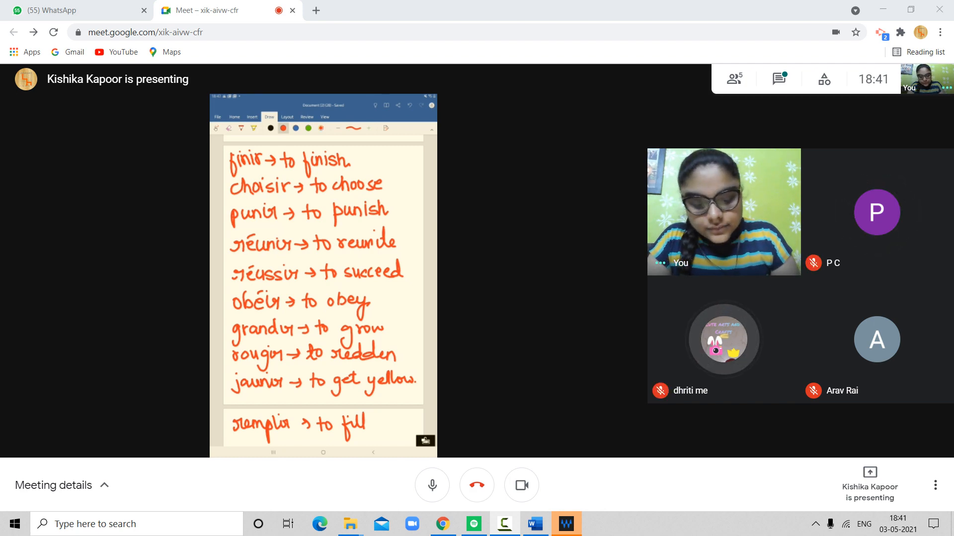
{"action": "scroll", "scroll_direction": "down", "scroll_amount": 3}
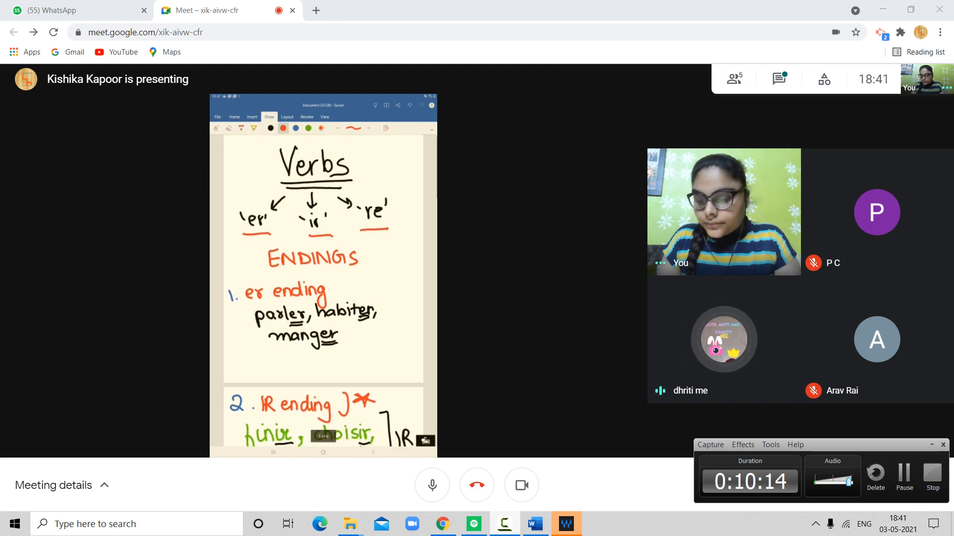
{"action": "scroll", "scroll_direction": "down", "scroll_amount": 3}
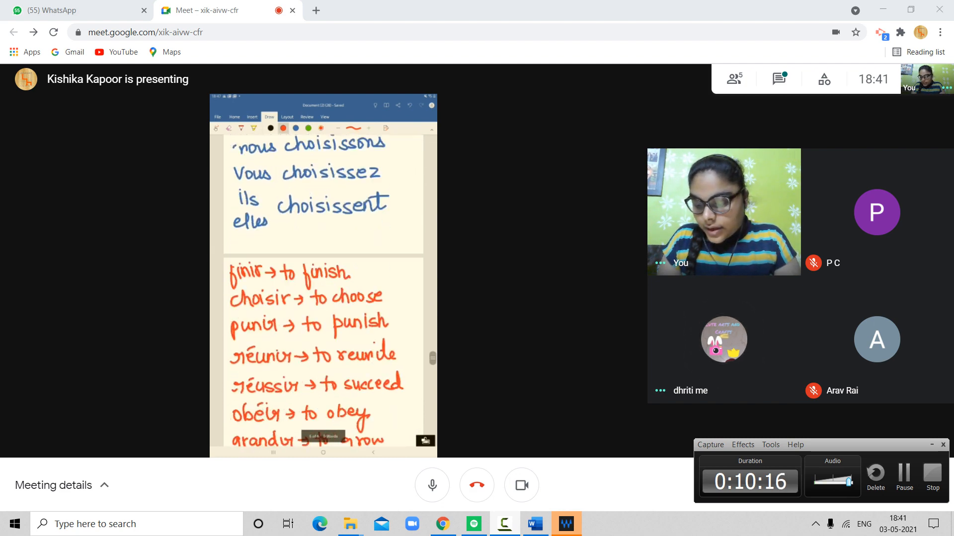